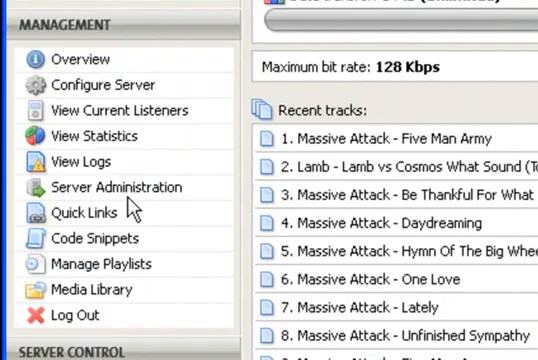
mouse_move(84, 212)
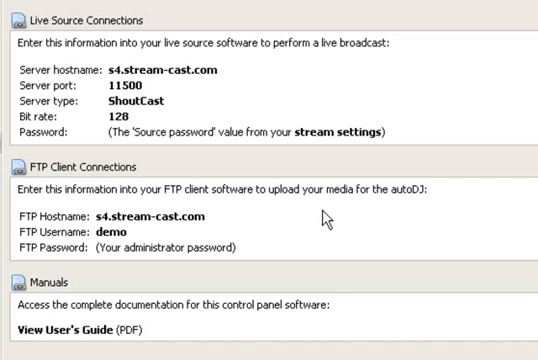
mouse_move(20, 228)
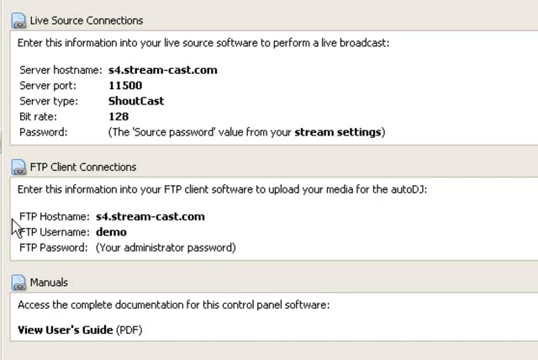
mouse_move(172, 230)
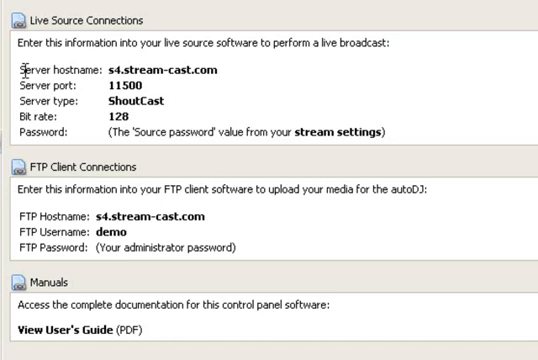
mouse_move(68, 42)
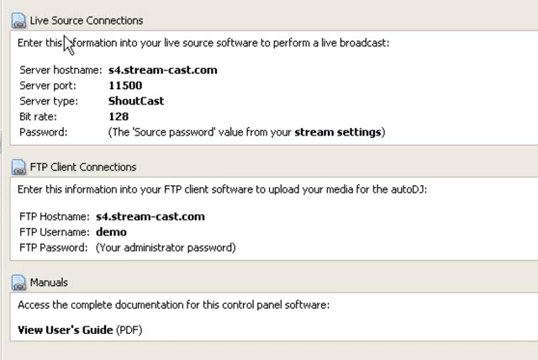
mouse_move(184, 84)
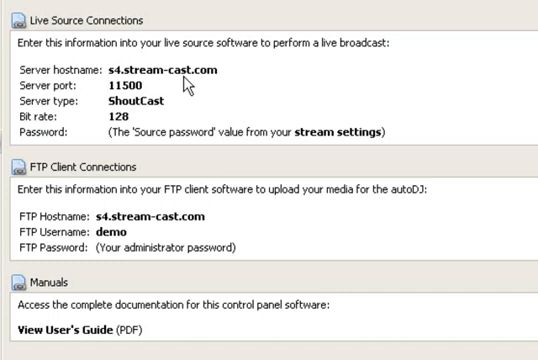
mouse_move(148, 90)
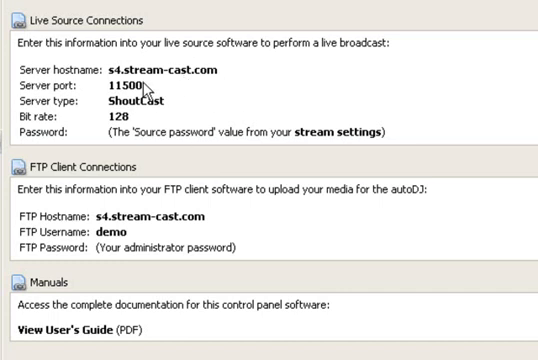
mouse_move(184, 152)
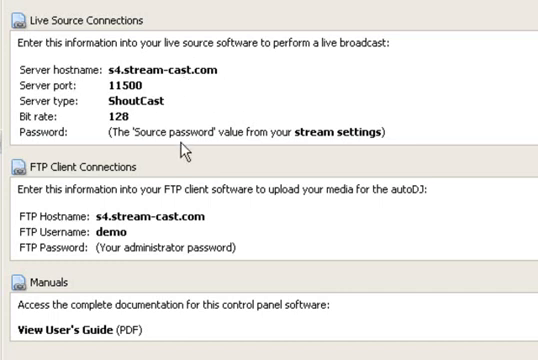
mouse_move(410, 152)
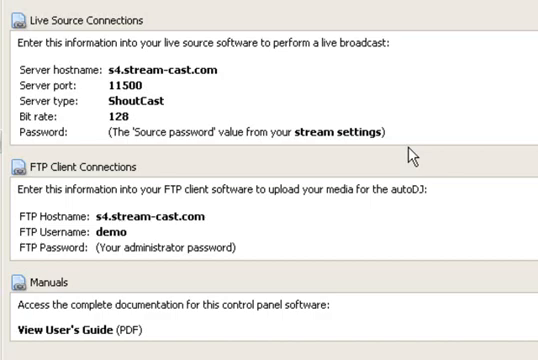
mouse_move(410, 156)
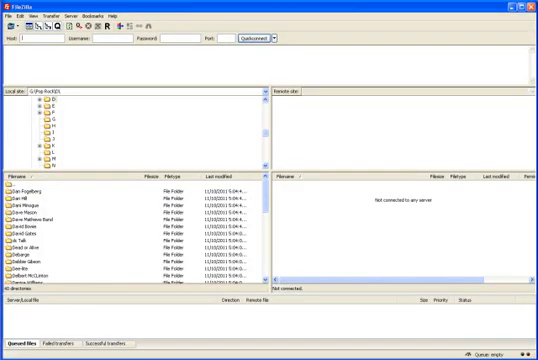
mouse_move(80, 232)
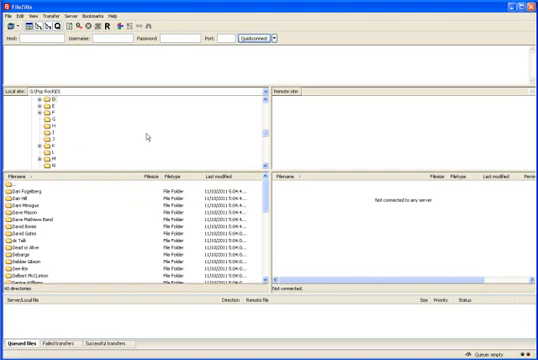
mouse_move(324, 232)
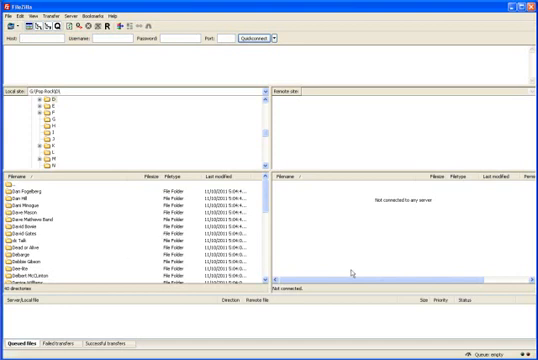
mouse_move(162, 166)
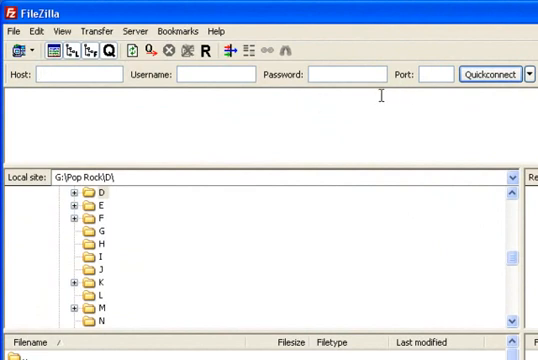
mouse_move(366, 252)
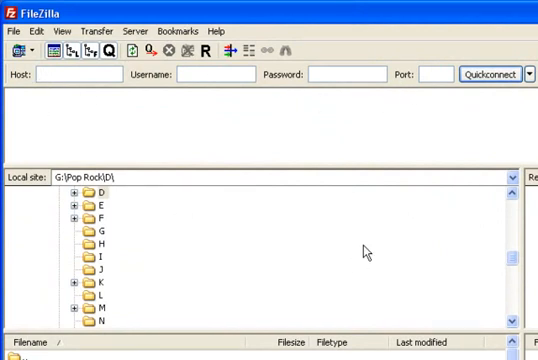
mouse_move(366, 252)
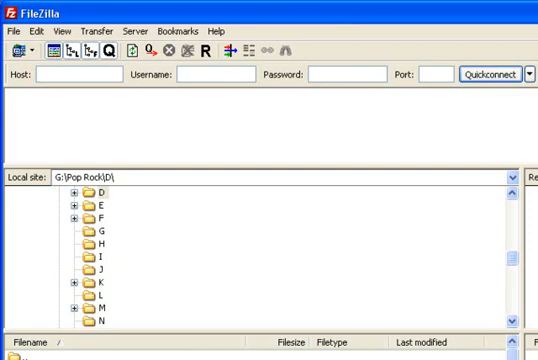
mouse_move(140, 68)
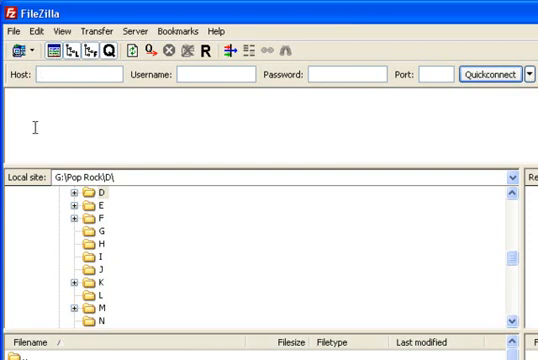
Enter the FTP host s4.stream-cast.com in the Quickconnect bar.
text(s4.)
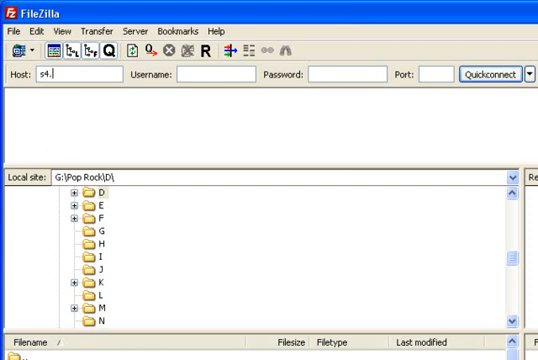
text(stream-)
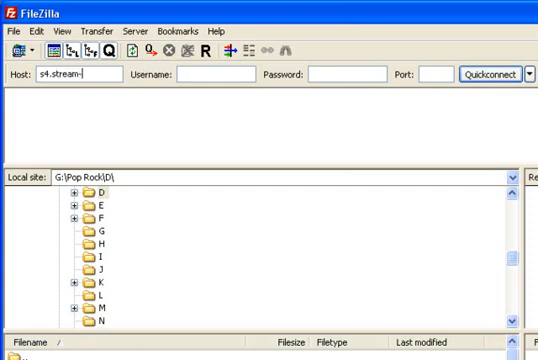
text(cast.)
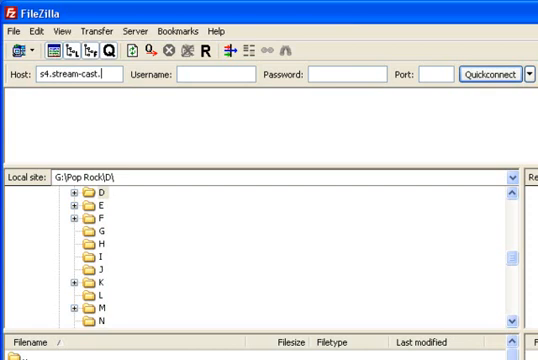
text(com)
click(216, 74)
text(demo)
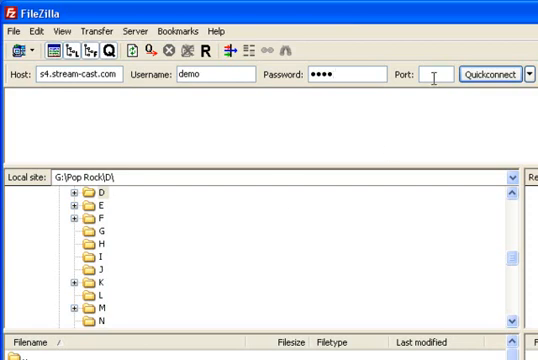
mouse_move(416, 132)
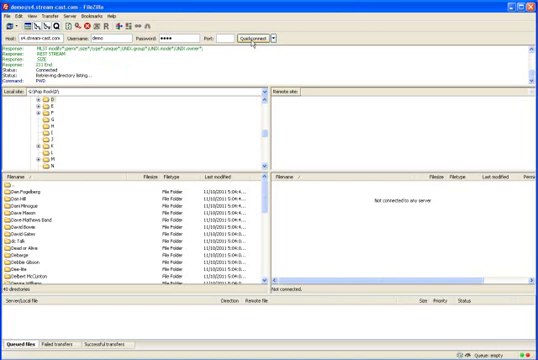
Connect to the streaming server and load its remote directory tree.
click(252, 32)
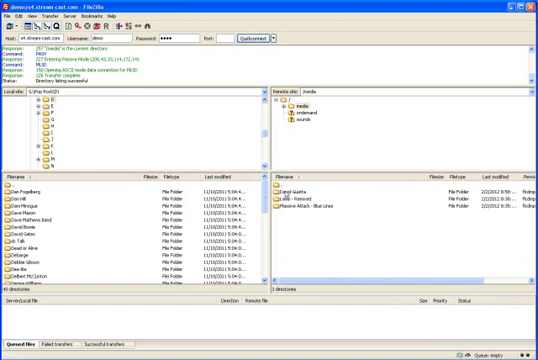
mouse_move(288, 232)
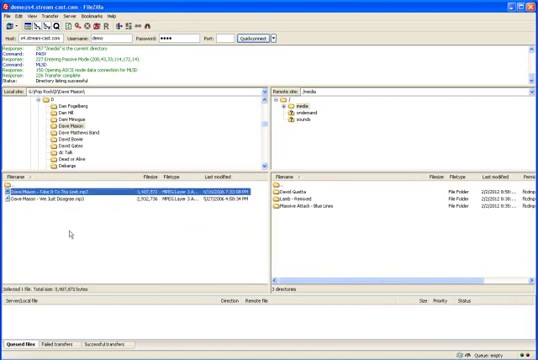
mouse_move(304, 240)
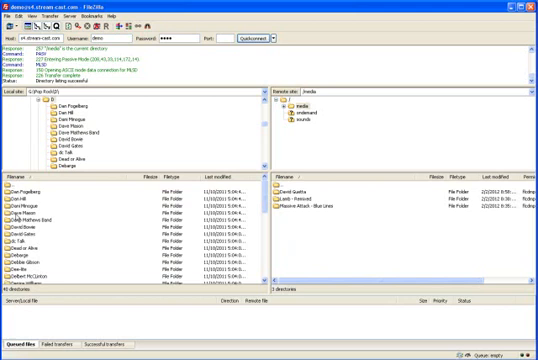
Navigate the Local site pane into the music folder to upload.
click(40, 212)
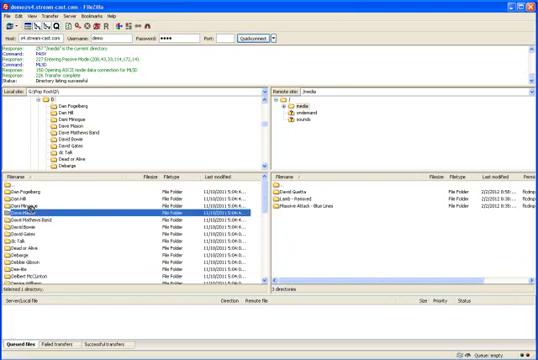
click(40, 212)
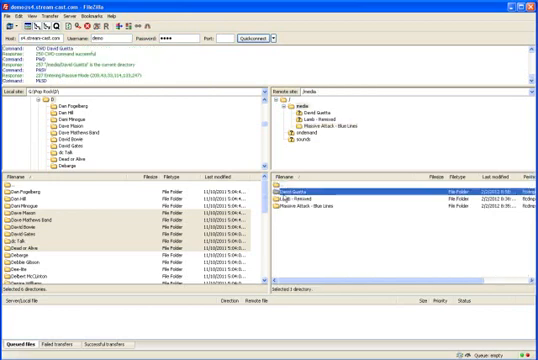
Check the remote media folder's contents after copying the song folders.
double_click(300, 192)
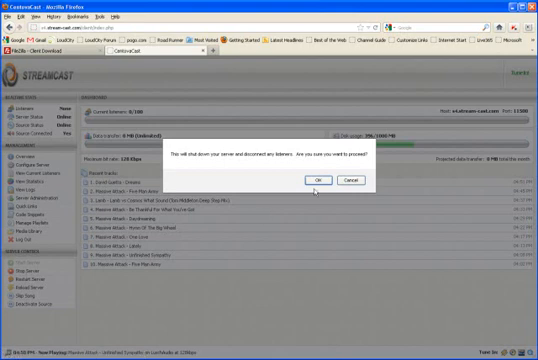
Confirm stopping the stream and return to the station's status overview.
click(316, 180)
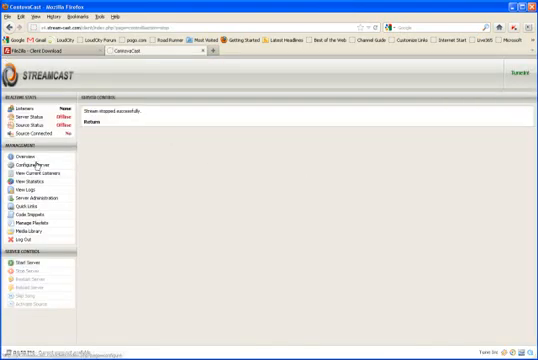
click(20, 150)
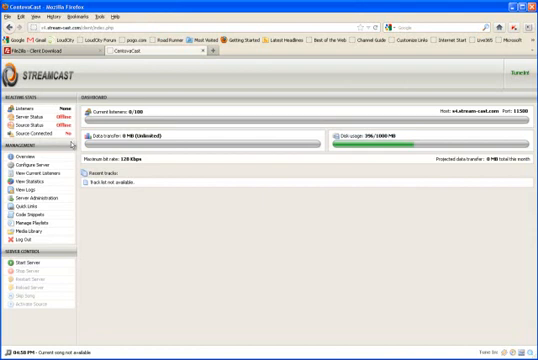
mouse_move(288, 260)
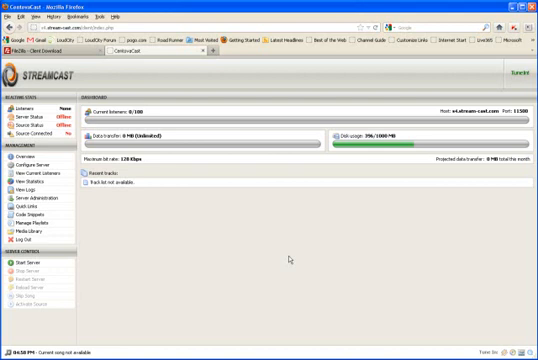
mouse_move(28, 228)
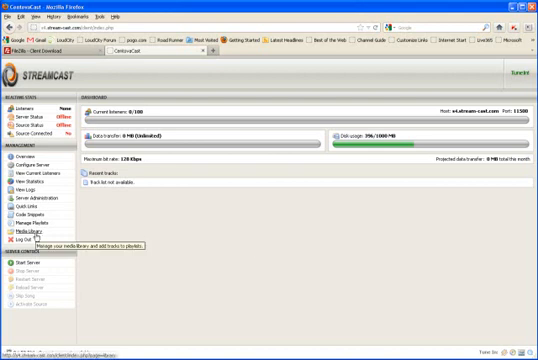
Run the media library update so the uploaded songs are indexed.
click(26, 230)
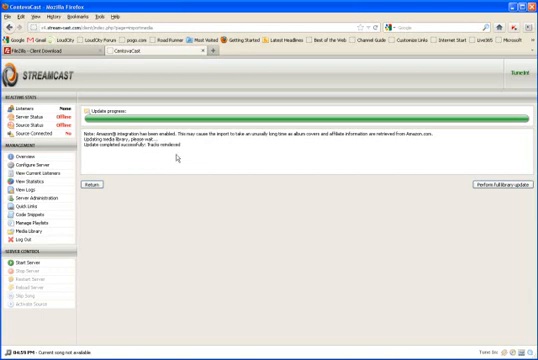
mouse_move(32, 228)
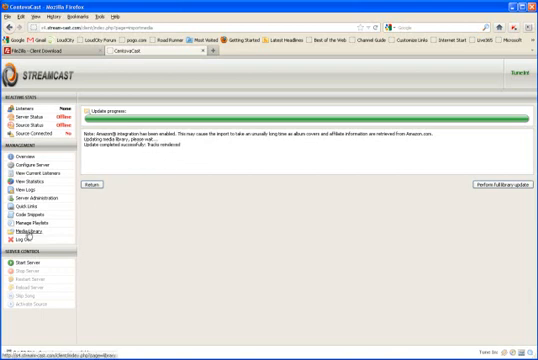
Expand the library's music folders, list an album's tracks and pick one for a playlist.
click(36, 230)
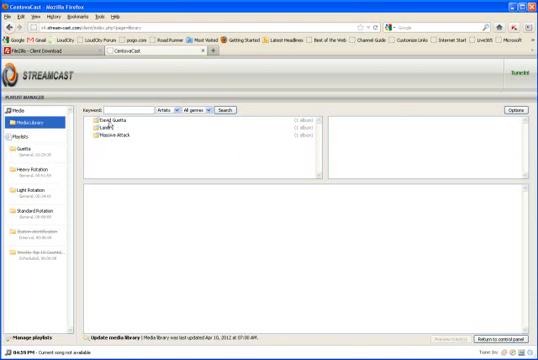
click(110, 122)
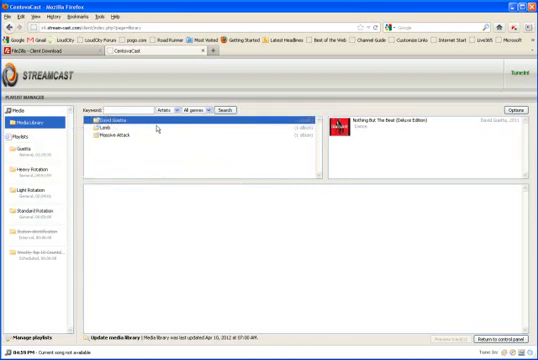
click(430, 120)
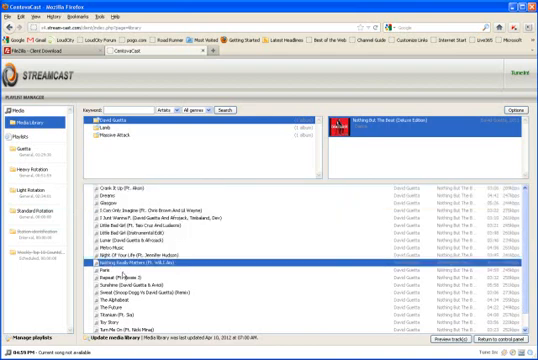
click(120, 272)
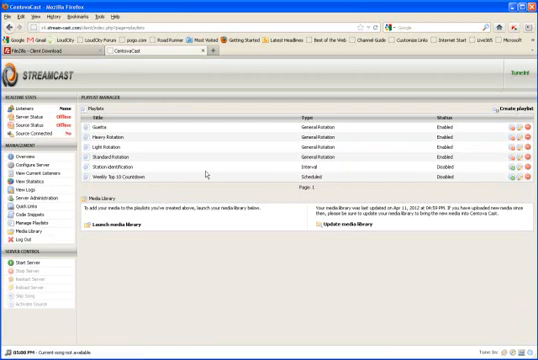
Create a new playlist and set its type to Interval for spots.
click(512, 110)
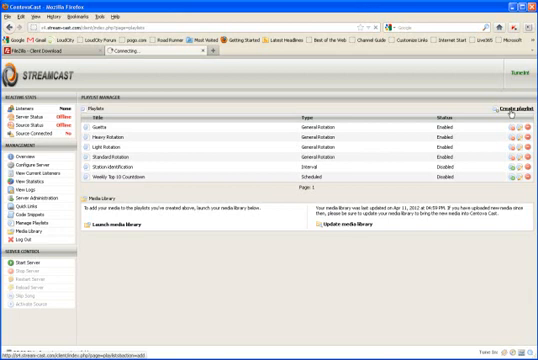
click(512, 114)
text(Spots)
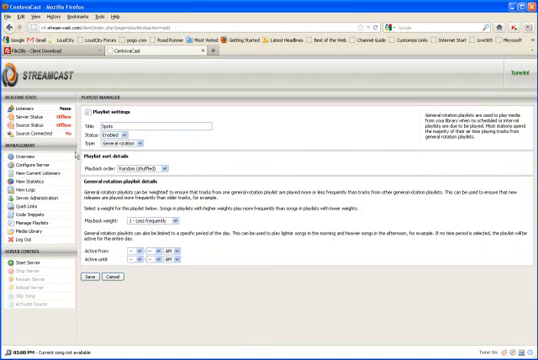
click(130, 138)
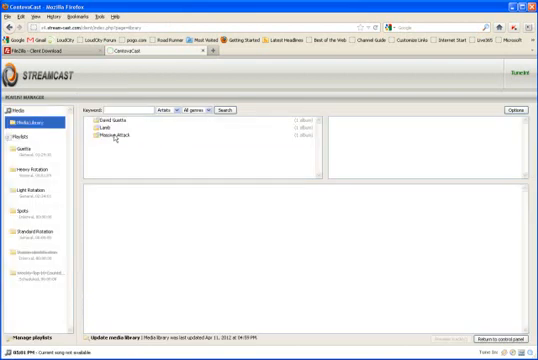
mouse_move(146, 174)
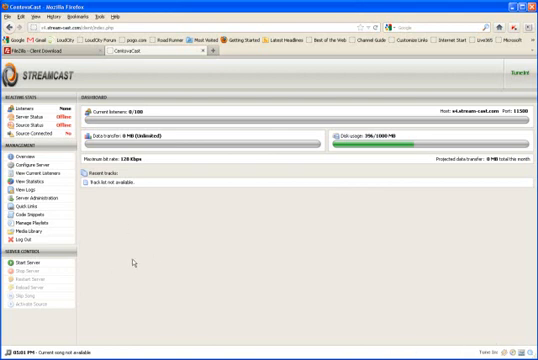
mouse_move(128, 262)
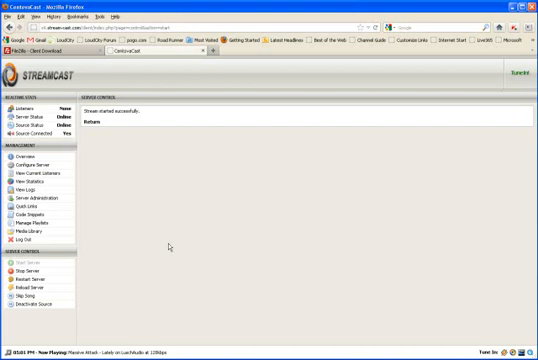
mouse_move(26, 302)
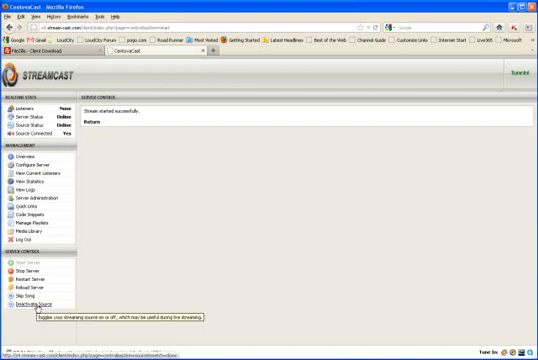
Switch the streaming source off, then back on, confirming each prompt.
click(36, 298)
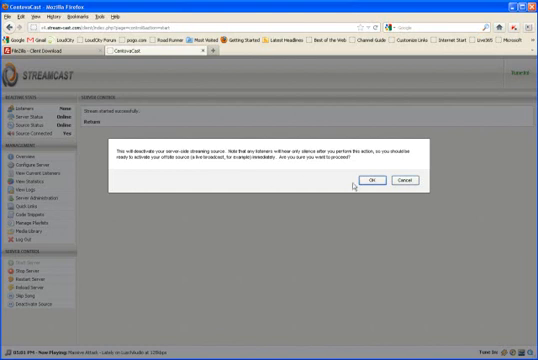
click(368, 180)
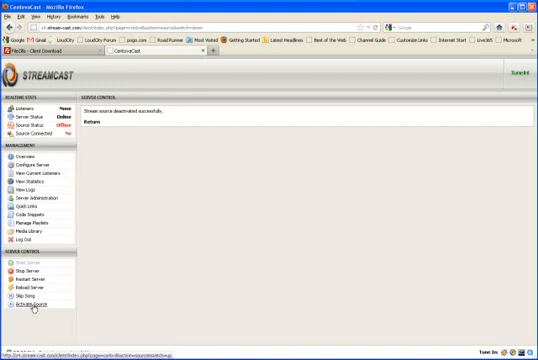
click(24, 312)
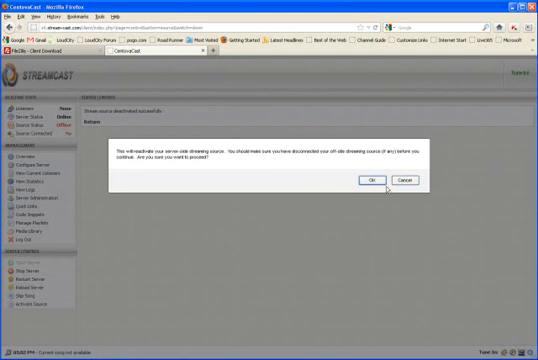
click(370, 180)
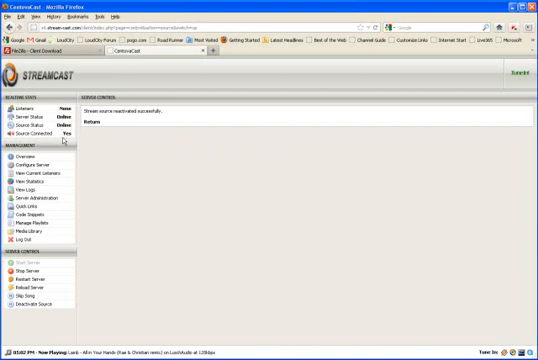
mouse_move(104, 156)
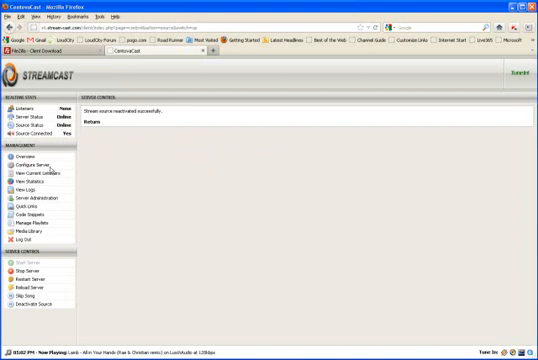
mouse_move(30, 164)
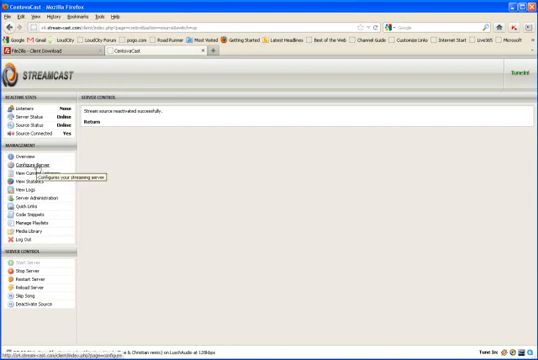
click(26, 164)
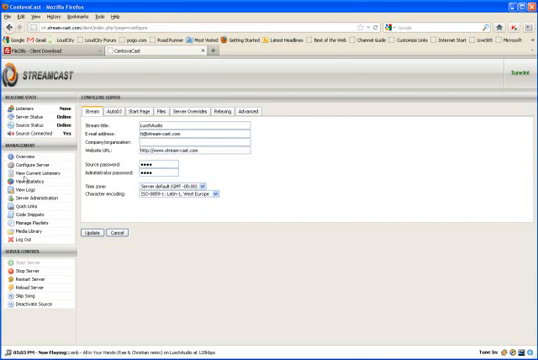
View current listeners and statistics, then bring up the station's HTML widget code.
click(40, 172)
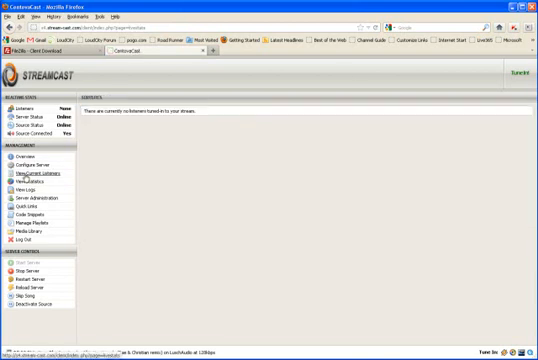
mouse_move(24, 188)
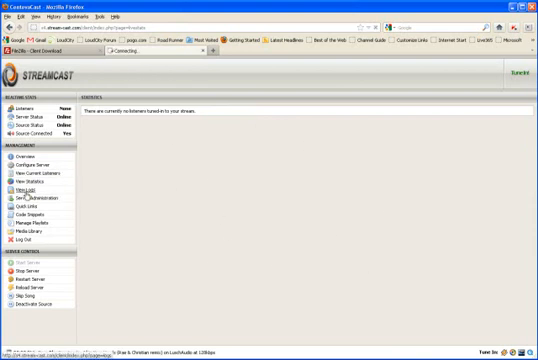
click(34, 180)
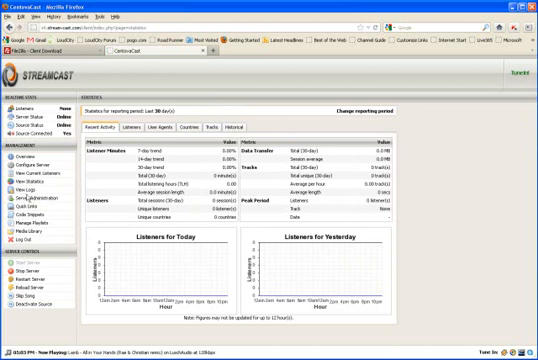
mouse_move(40, 200)
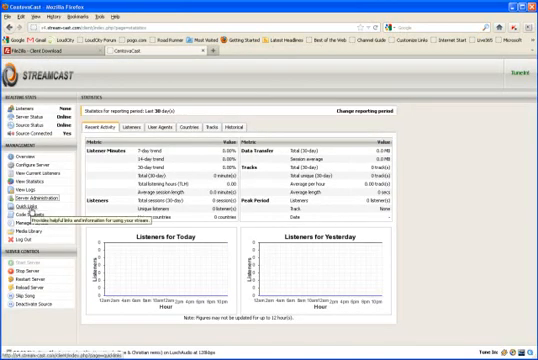
click(32, 206)
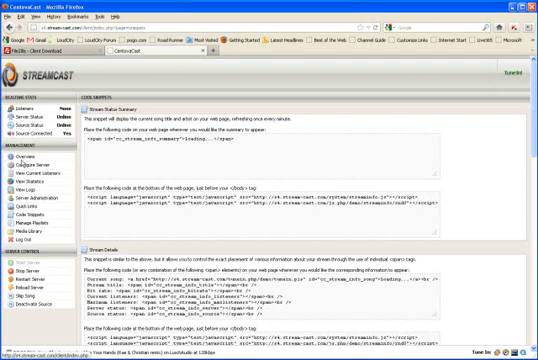
Return to the station overview with bandwidth usage and recently played tracks.
click(30, 158)
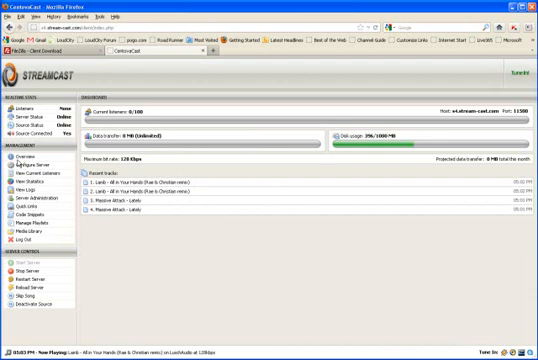
mouse_move(154, 268)
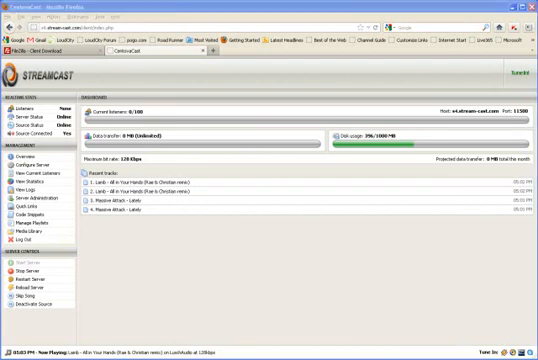
mouse_move(470, 318)
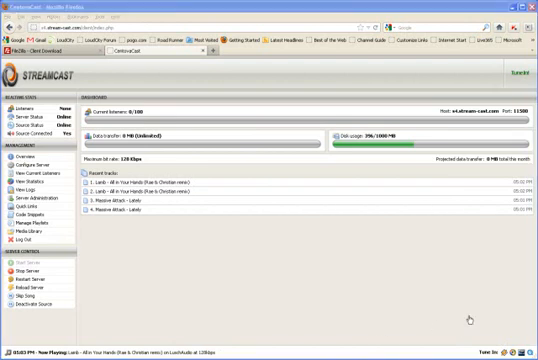